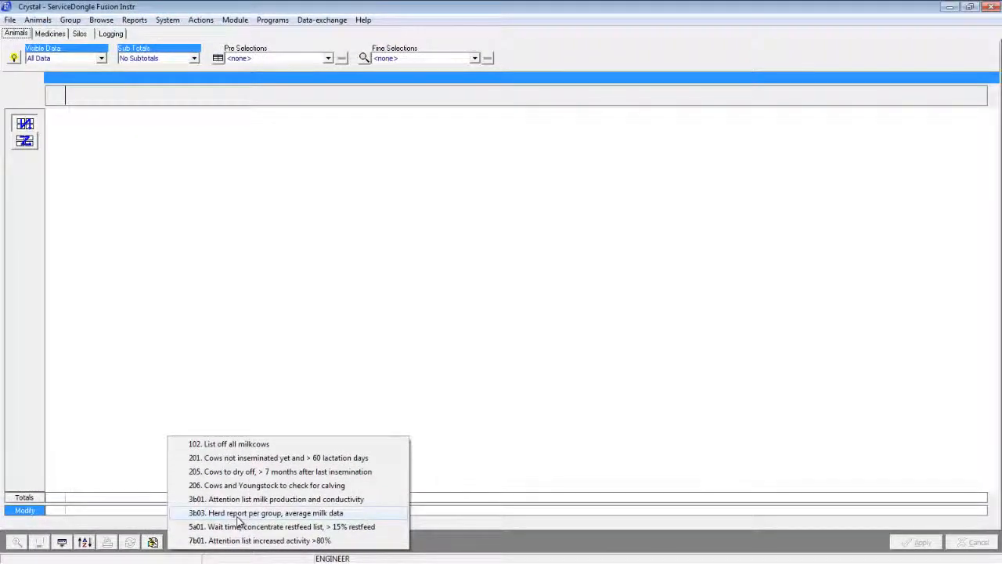
- Show report 3b01, the milk production and conductivity attention list for milked cows
{"action": "left_click", "coordinate": [274, 514]}
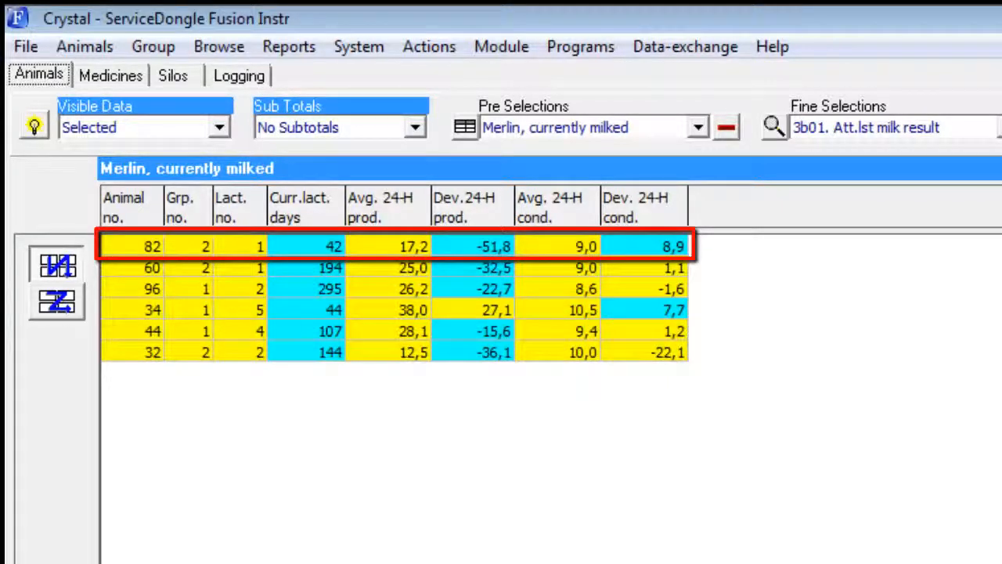
{"action": "left_click", "coordinate": [132, 246]}
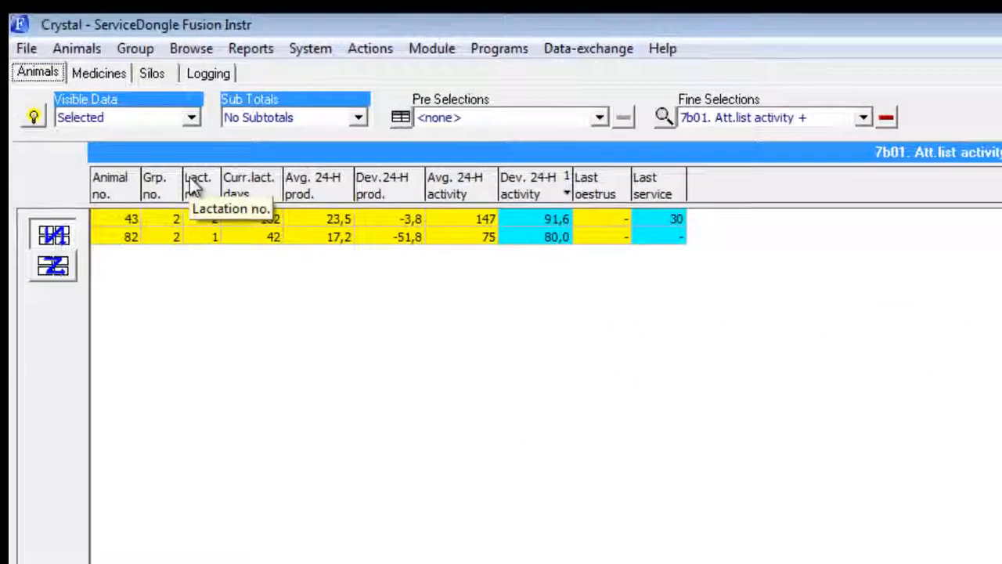
{"action": "mouse_move", "coordinate": [148, 266]}
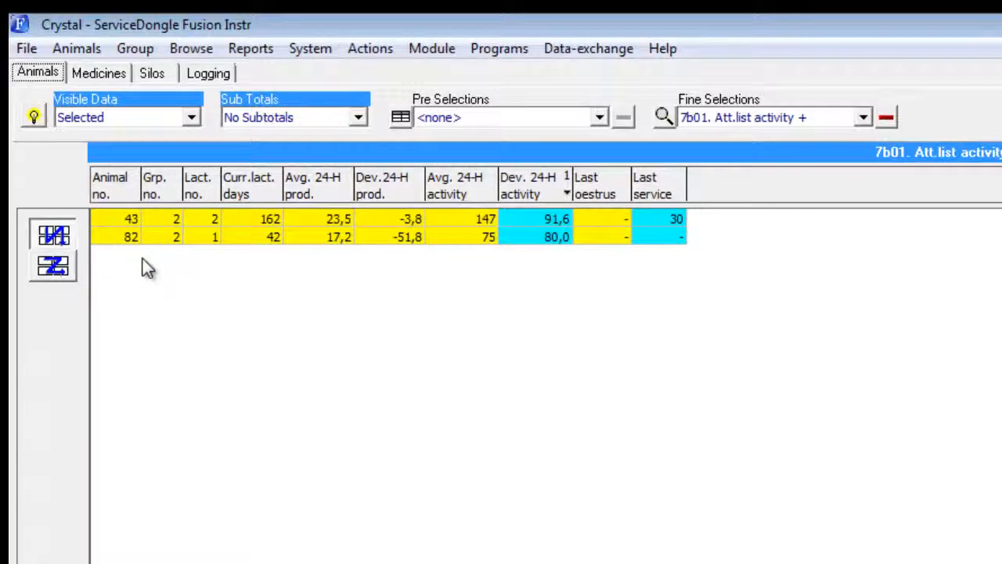
{"action": "mouse_move", "coordinate": [138, 233]}
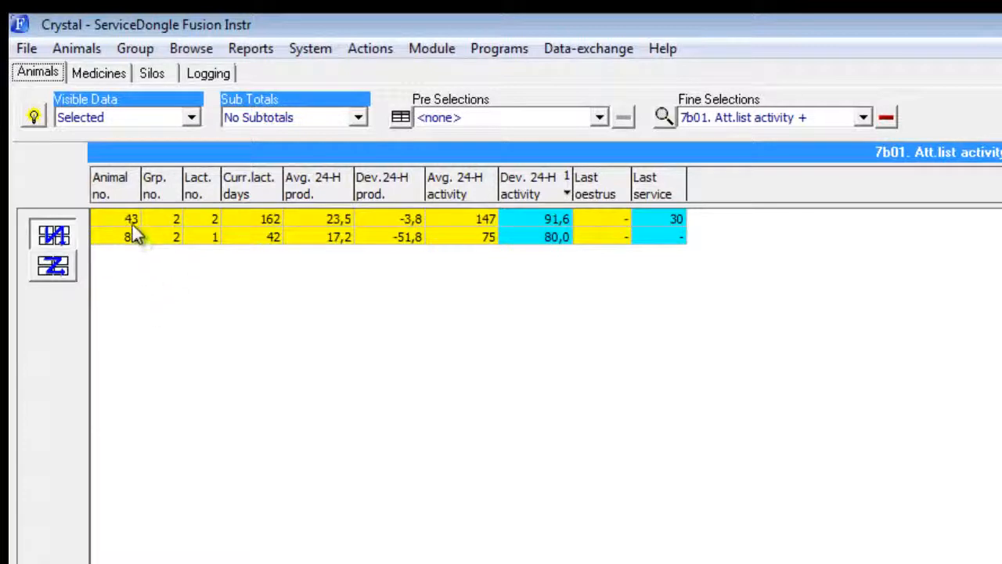
- Add a service event for cow 43 with Mating AI and sire NL 123456152, then apply it
{"action": "right_click", "coordinate": [138, 235]}
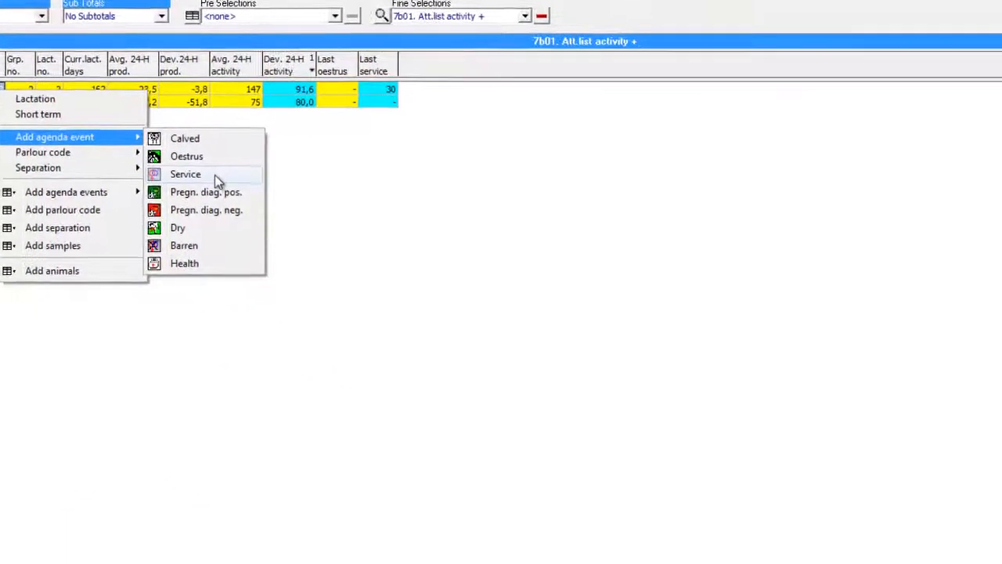
{"action": "left_click", "coordinate": [185, 174]}
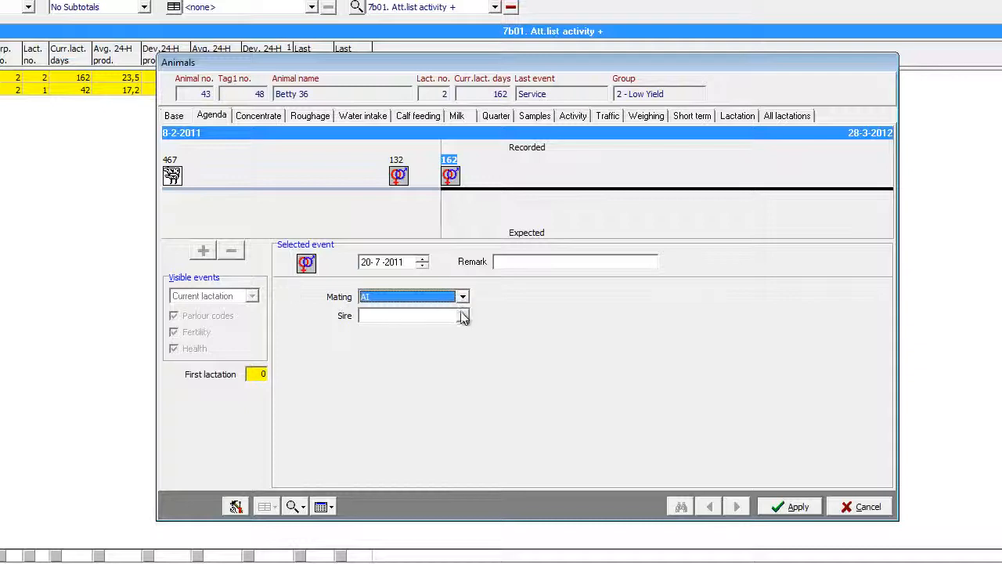
{"action": "left_click", "coordinate": [464, 315]}
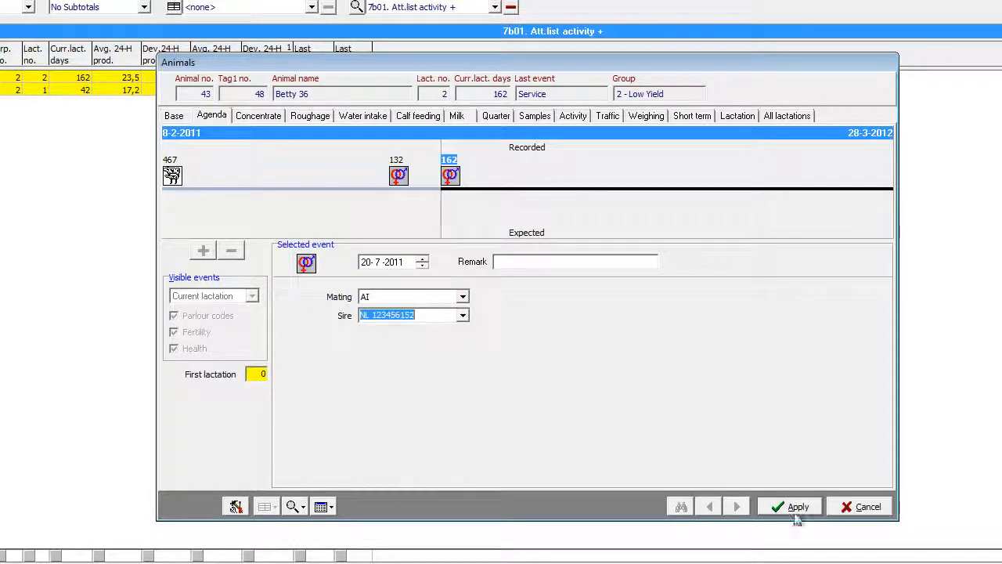
{"action": "left_click", "coordinate": [799, 506]}
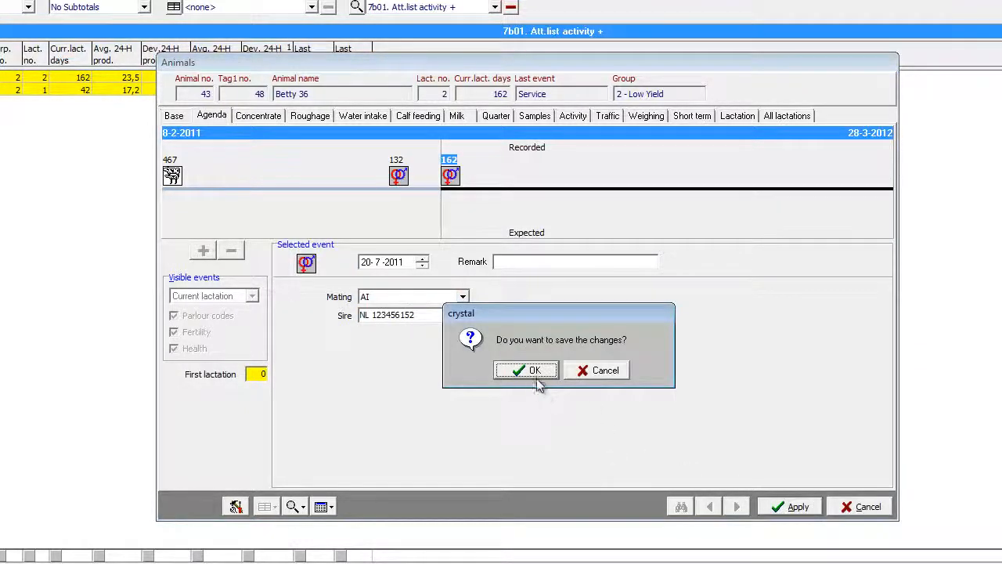
- Confirm saving the service event changes for cow 43
{"action": "left_click", "coordinate": [526, 369]}
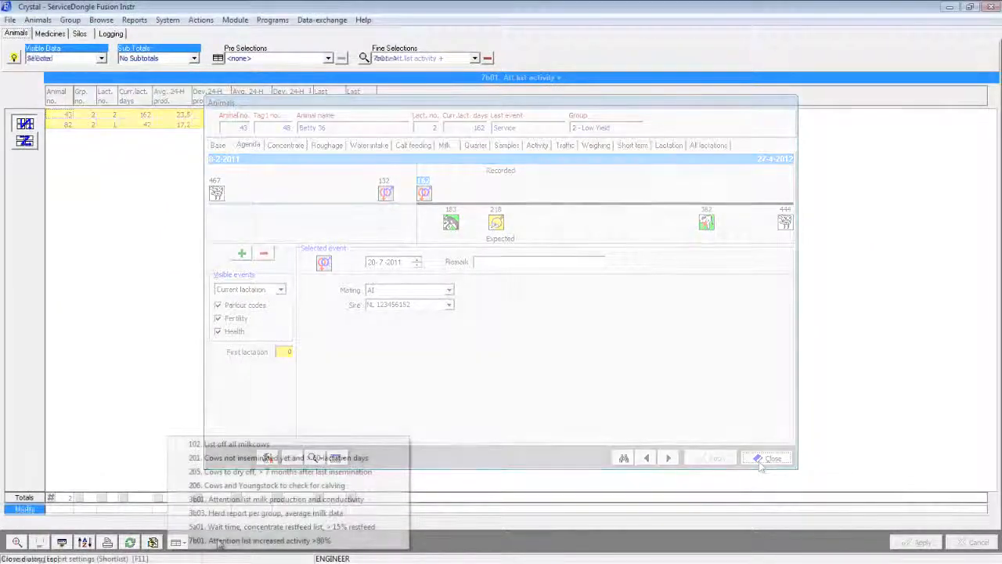
- Show report 201, cows not inseminated yet and >60 lactation days
{"action": "left_click", "coordinate": [770, 457]}
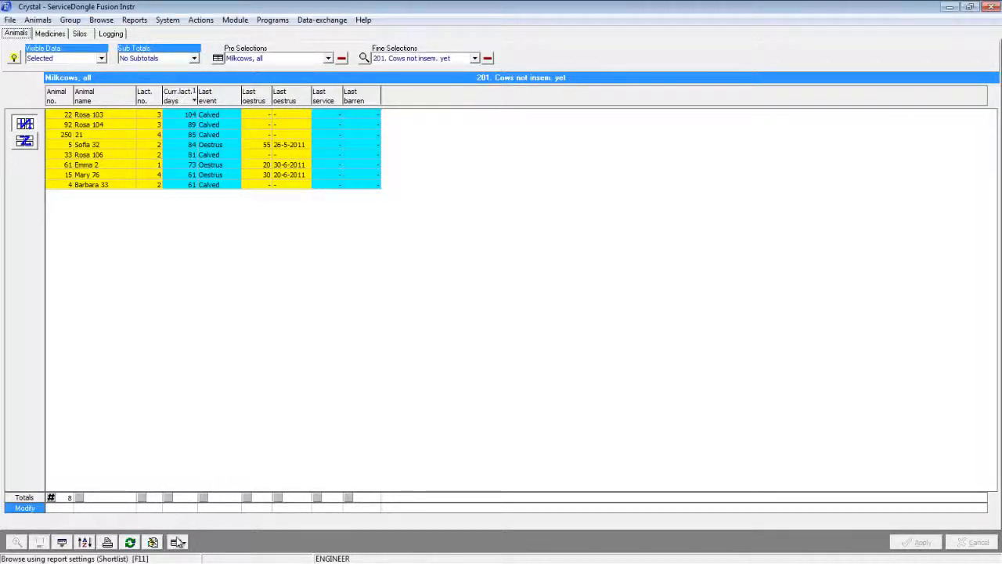
- Add separations for the listed cows, setting cow 22 to Separation room and filling it down to all
{"action": "right_click", "coordinate": [86, 115]}
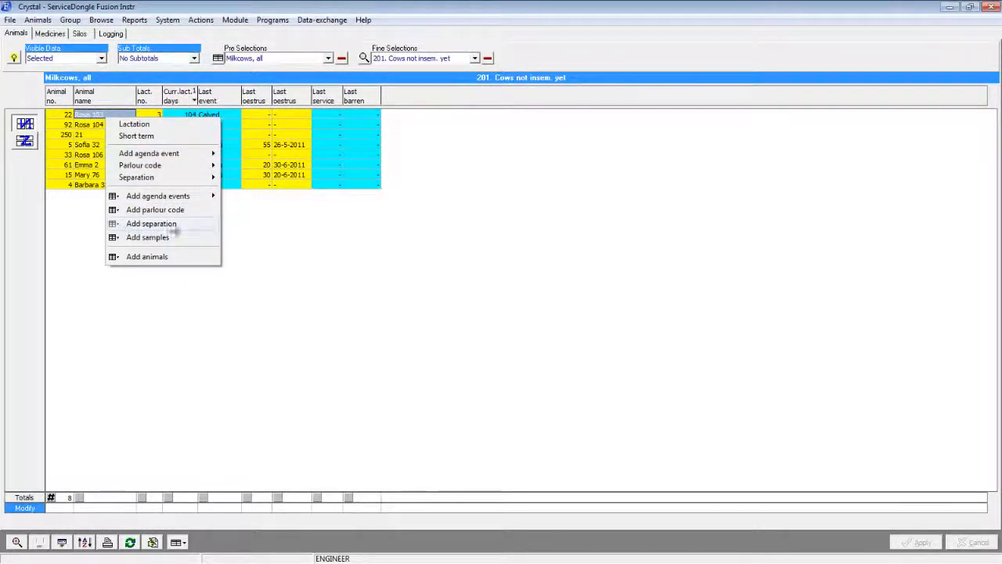
{"action": "left_click", "coordinate": [150, 222]}
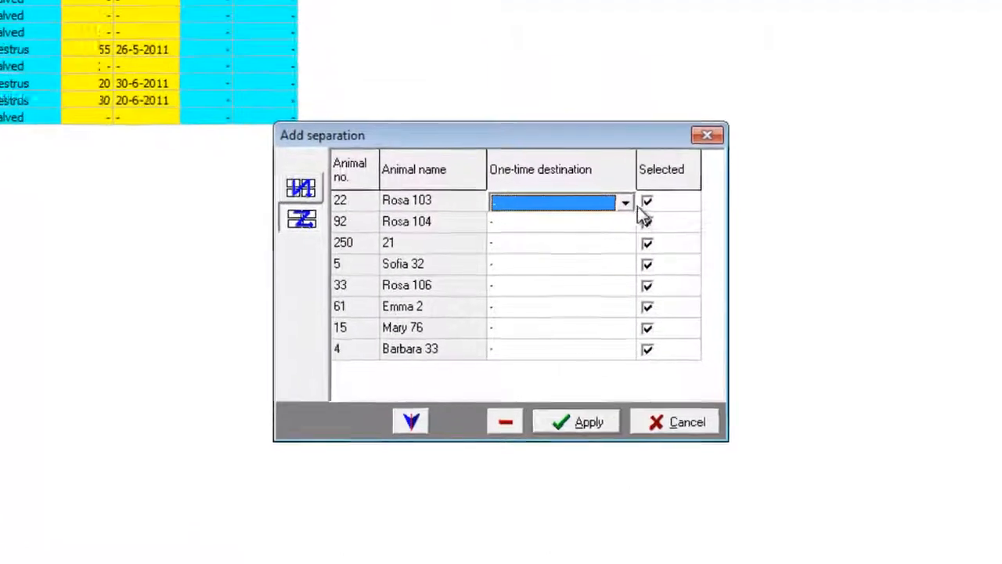
{"action": "left_click", "coordinate": [625, 201]}
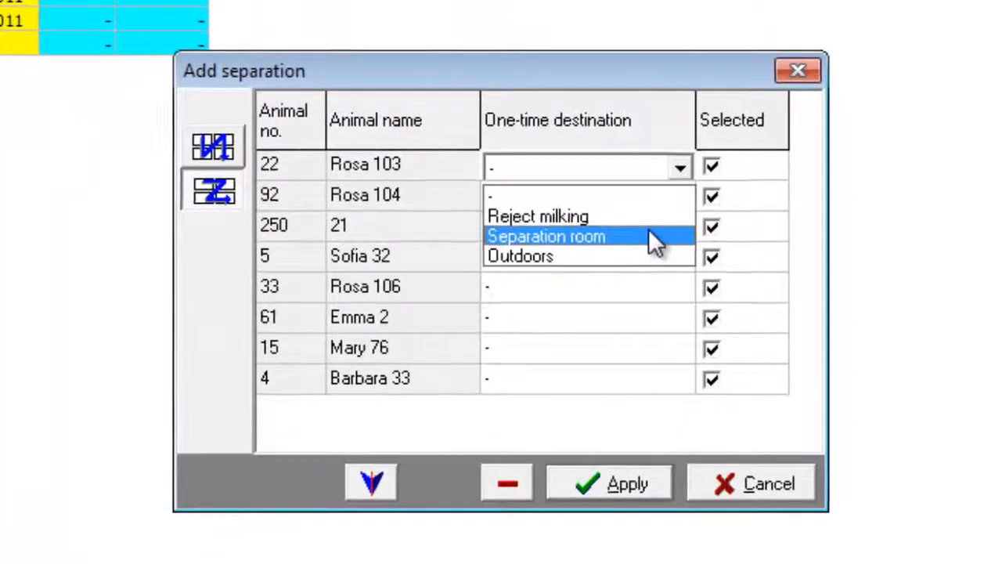
{"action": "left_click", "coordinate": [545, 235]}
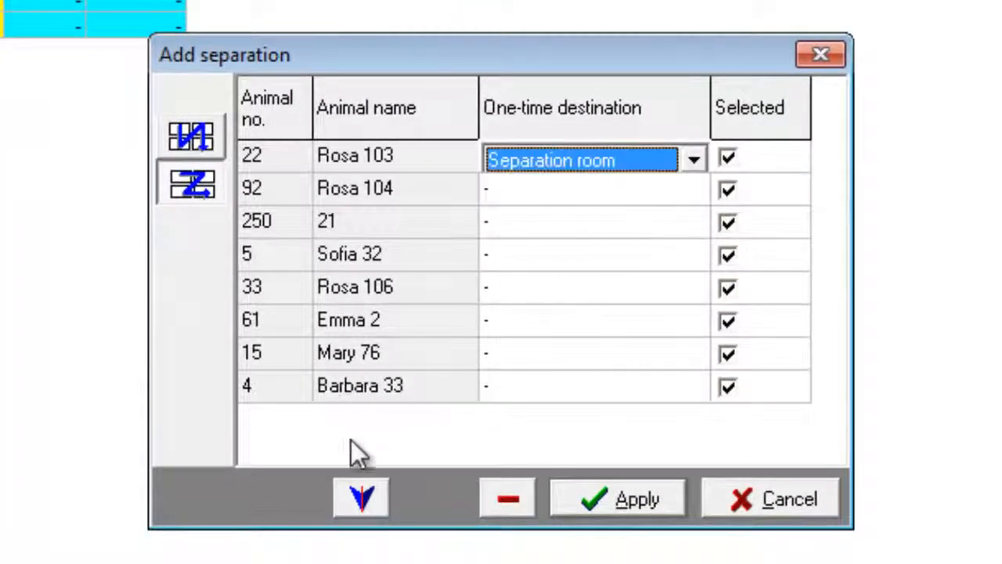
{"action": "left_click", "coordinate": [360, 498]}
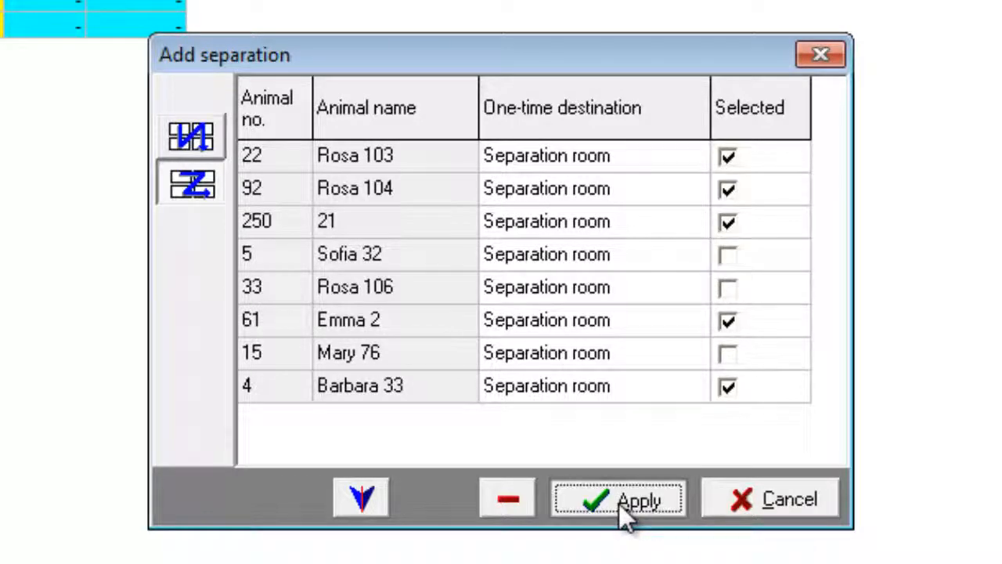
- Apply the separations with cows 5, 33 and 15 unticked and confirm the changes
{"action": "left_click", "coordinate": [617, 500]}
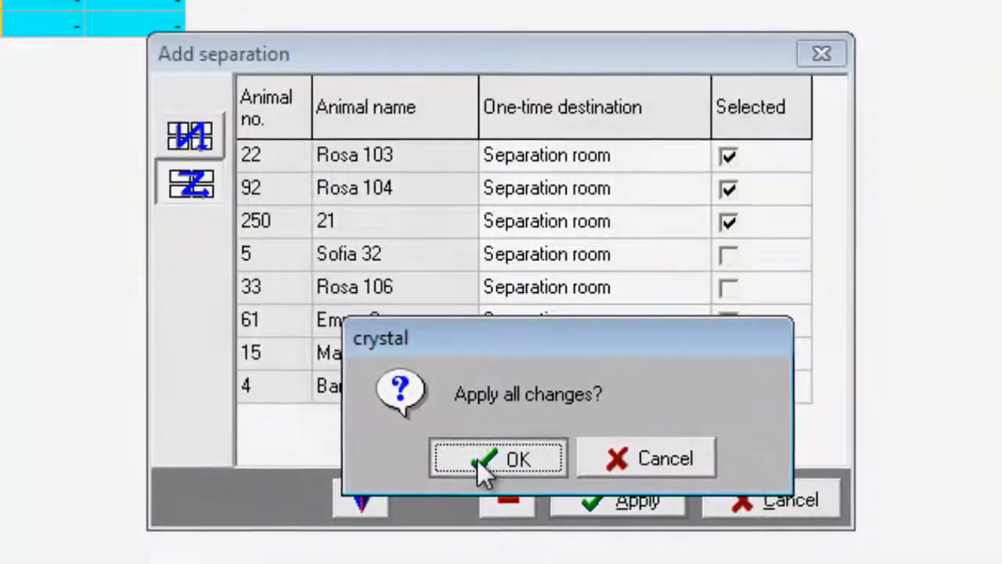
{"action": "left_click", "coordinate": [498, 457]}
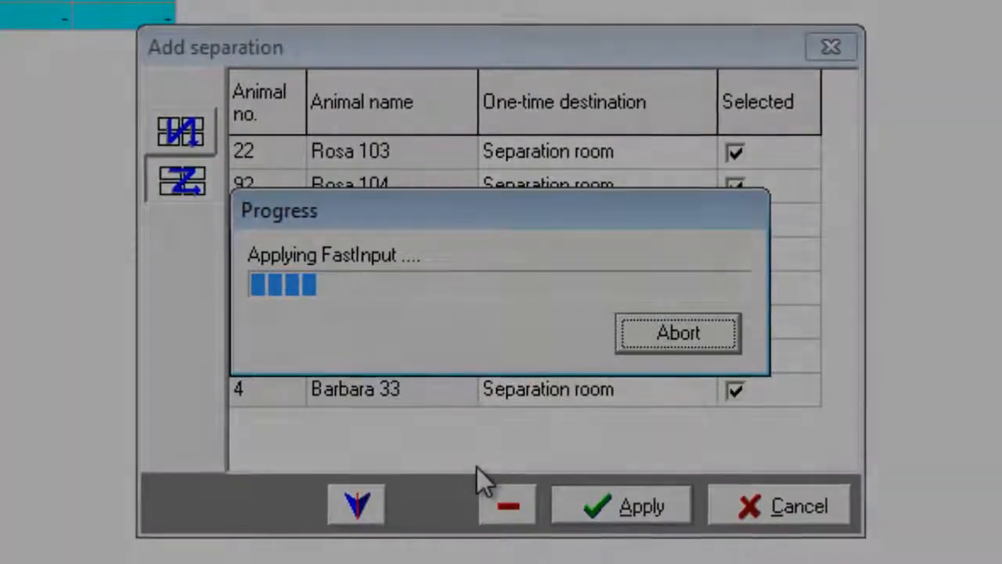